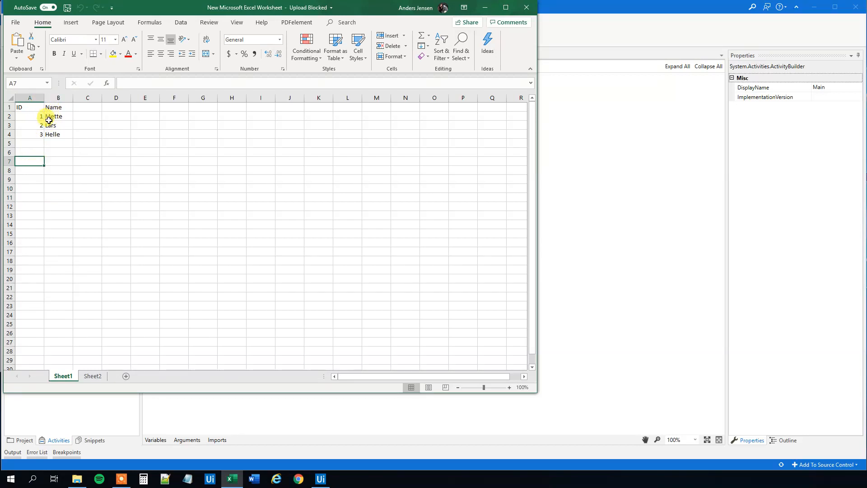
mouse_move(104, 389)
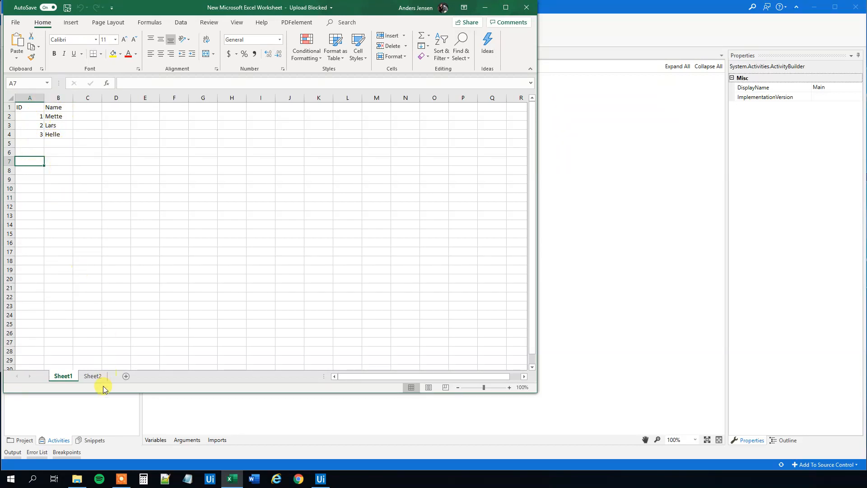
Step: Switch the Excel workbook to Sheet2 listing Donald, Barrack and George
left_click(92, 376)
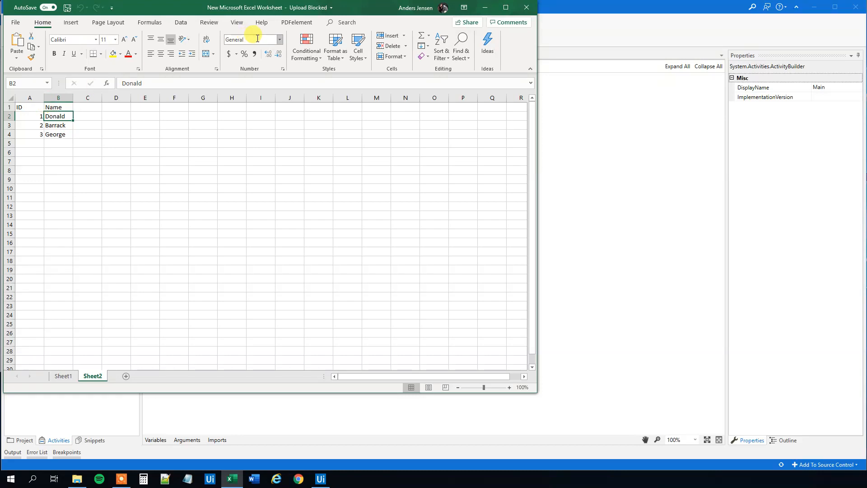
Step: Add a Read Range activity to the workflow from the Activities search
left_click(319, 478)
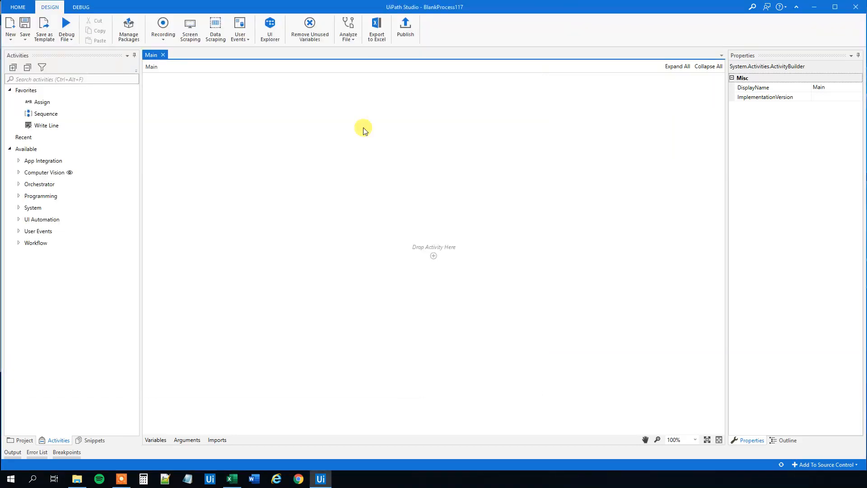
type("read")
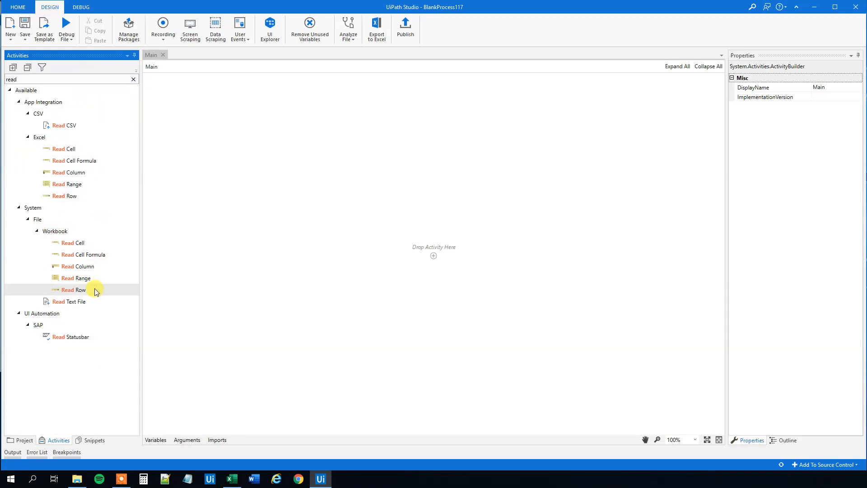
mouse_move(75, 277)
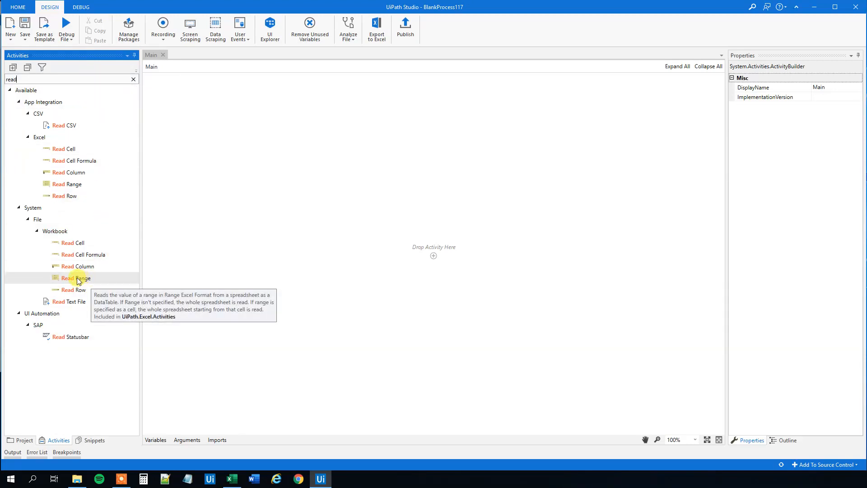
left_click_drag(75, 277, 403, 250)
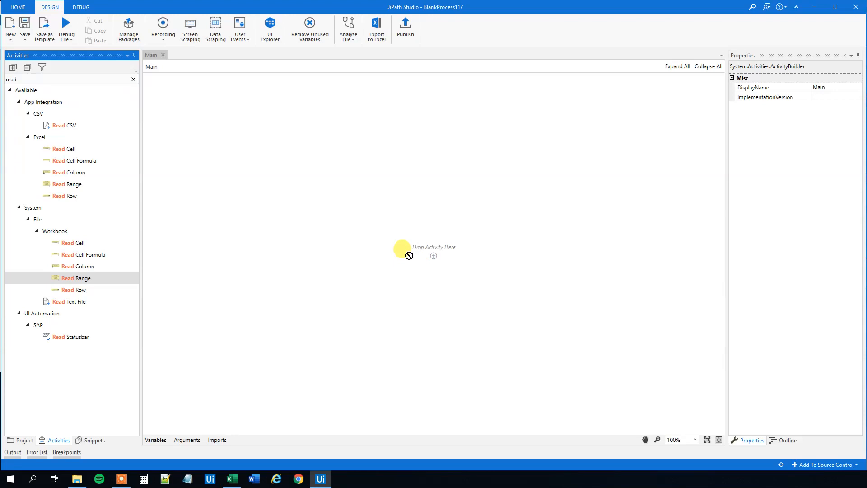
left_click_drag(76, 277, 433, 248)
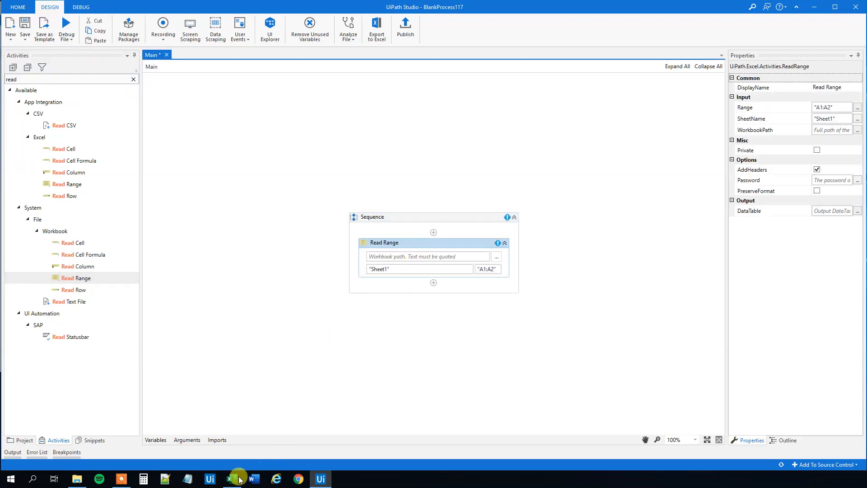
Step: Point the Read Range at New Microsoft Excel Worksheet in Desktop > DataTableCopyRow
left_click(231, 479)
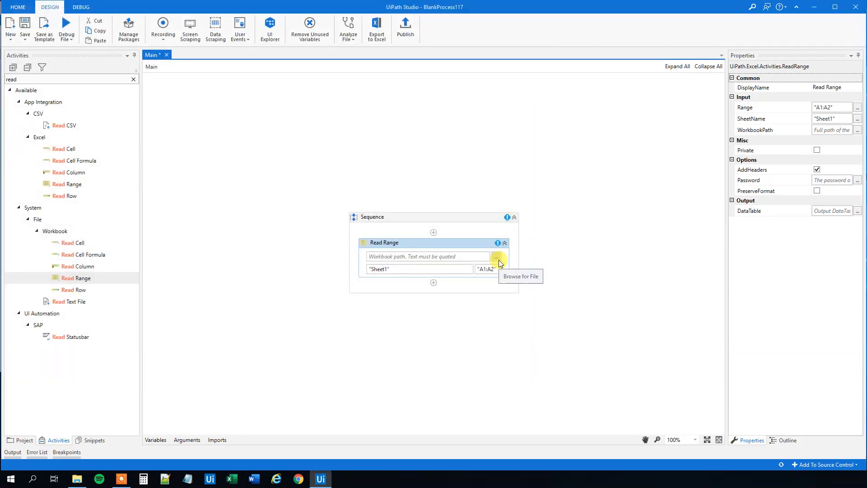
left_click(498, 255)
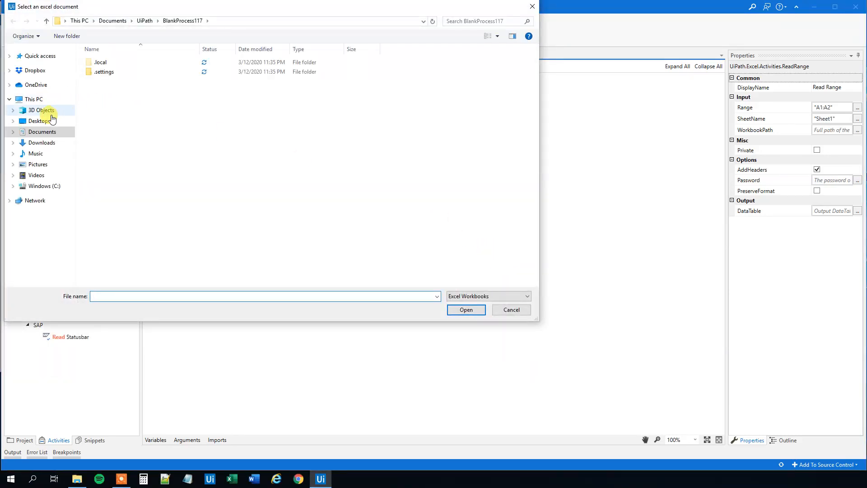
left_click(38, 120)
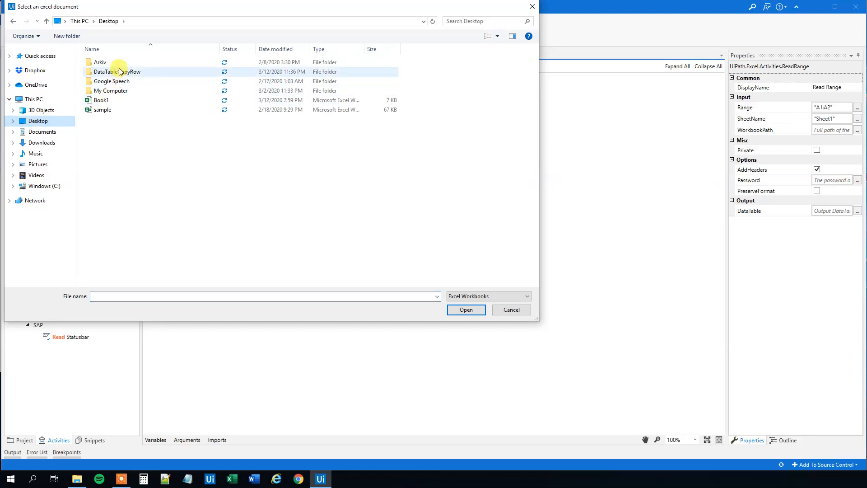
double_click(117, 72)
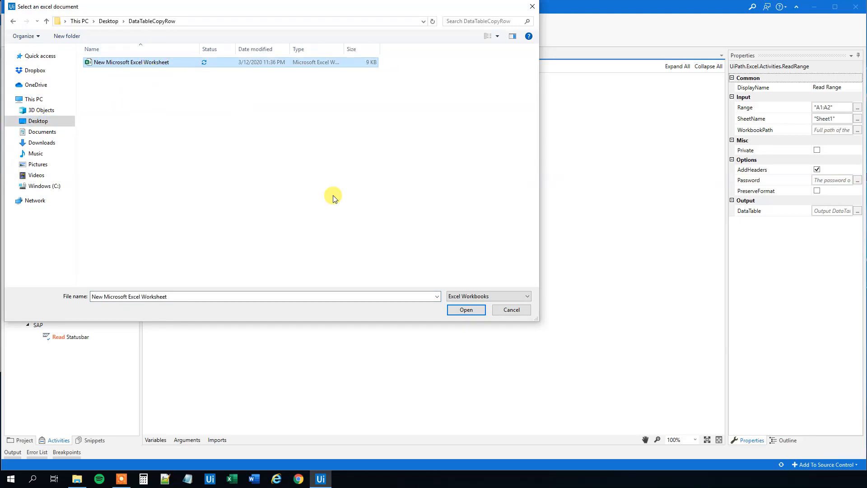
left_click(465, 310)
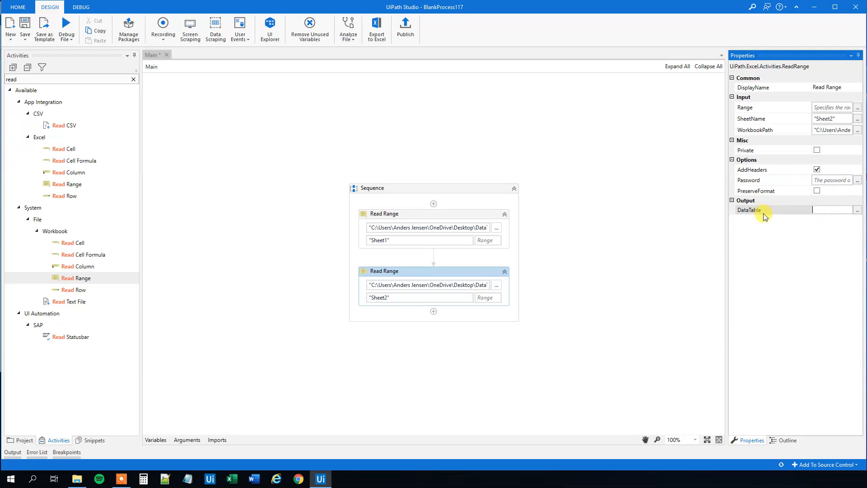
Step: Name the Sheet2 Read Range output data table dt2
type("dt2")
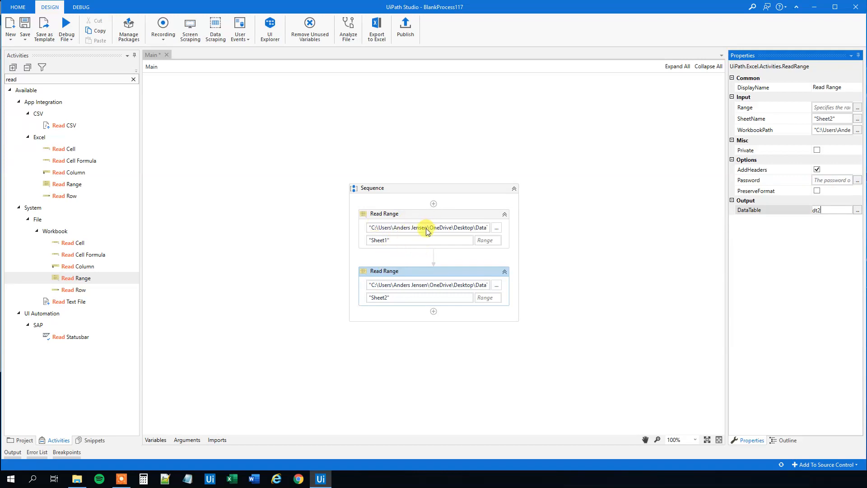
mouse_move(431, 276)
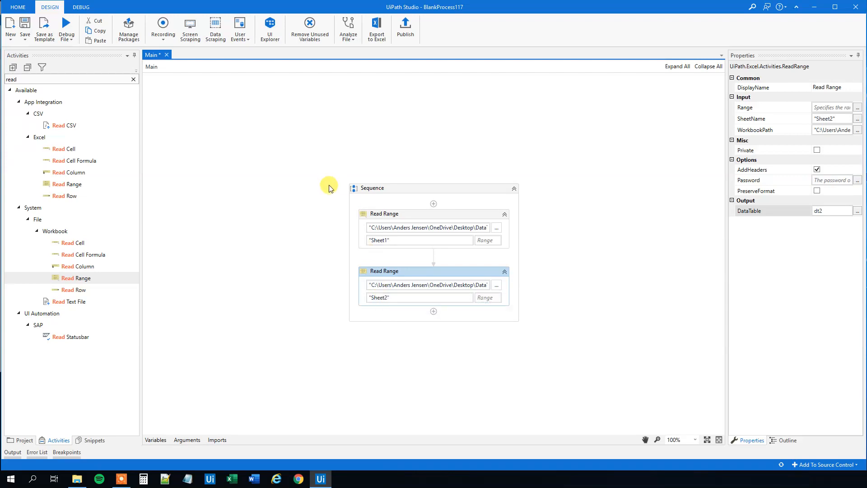
Step: Add a For Each Row loop after the Read Ranges iterating every row of dt2
left_click(133, 80)
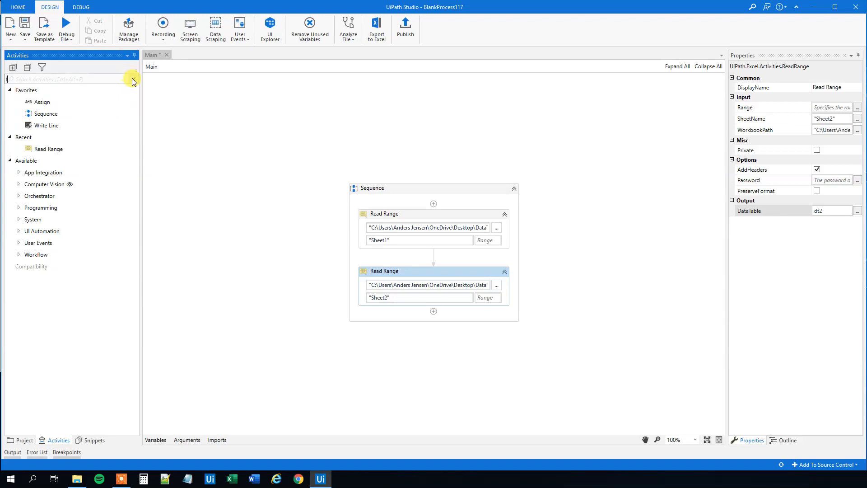
type("for each")
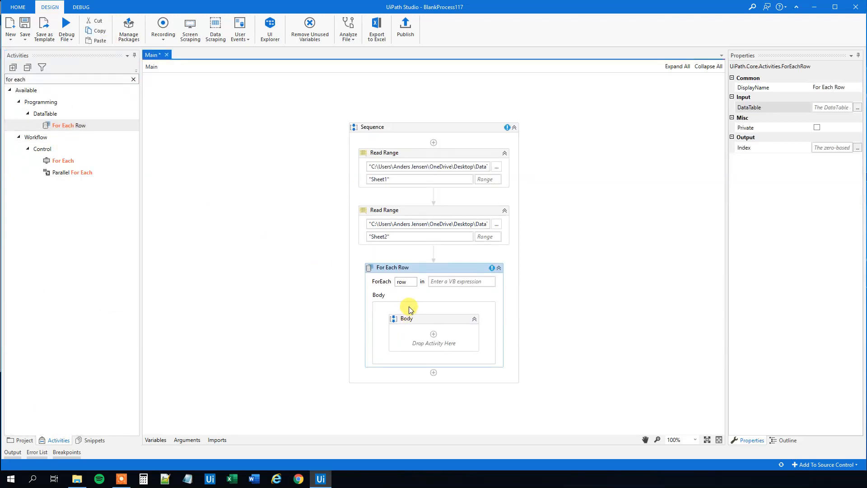
left_click(461, 281)
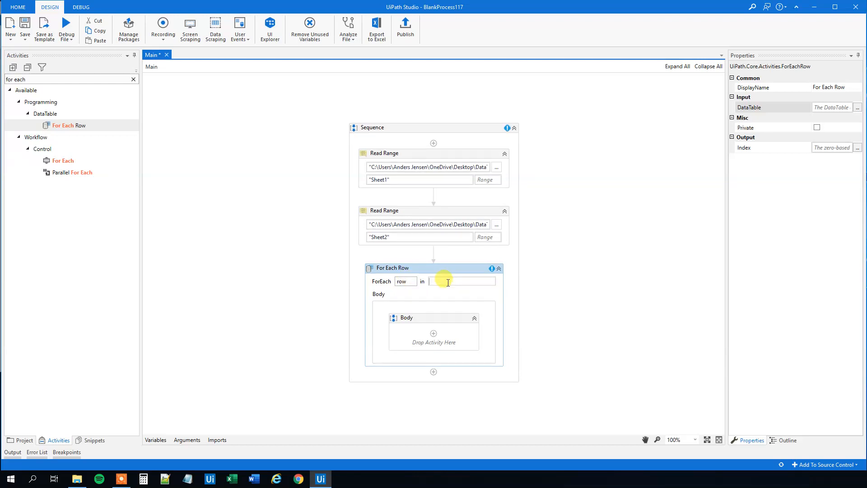
double_click(401, 224)
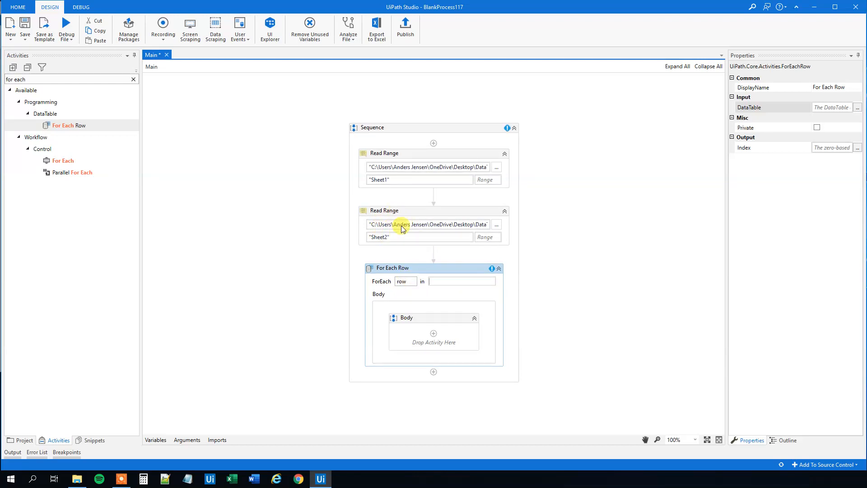
type("dt2")
left_click(70, 78)
type("a")
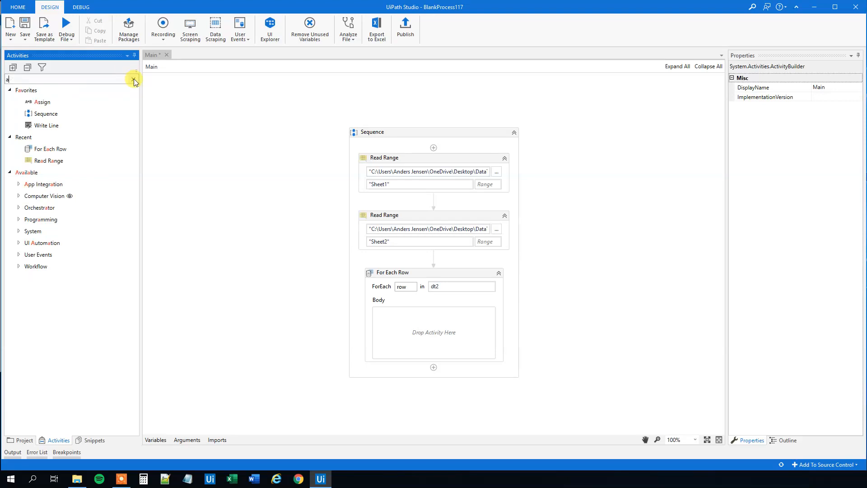
Step: Put an Add Data Row in the loop body with DataTable dt1 and ArrayRow row.ItemArray
type("dd")
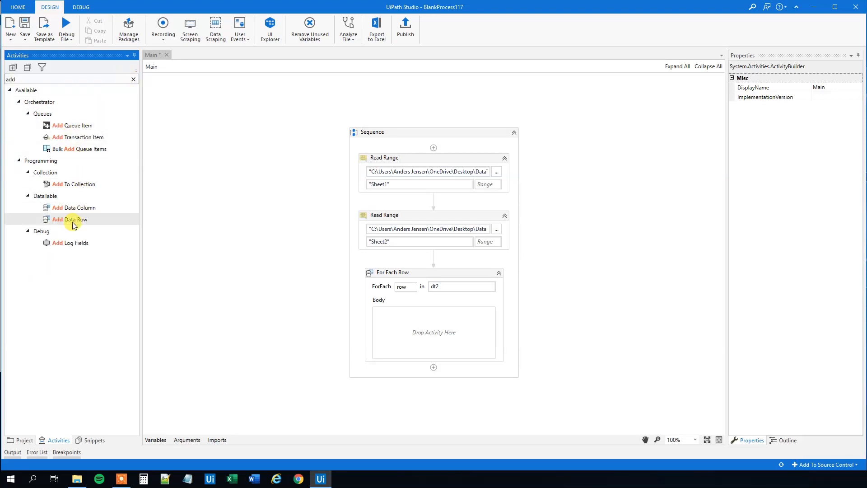
left_click_drag(69, 219, 434, 331)
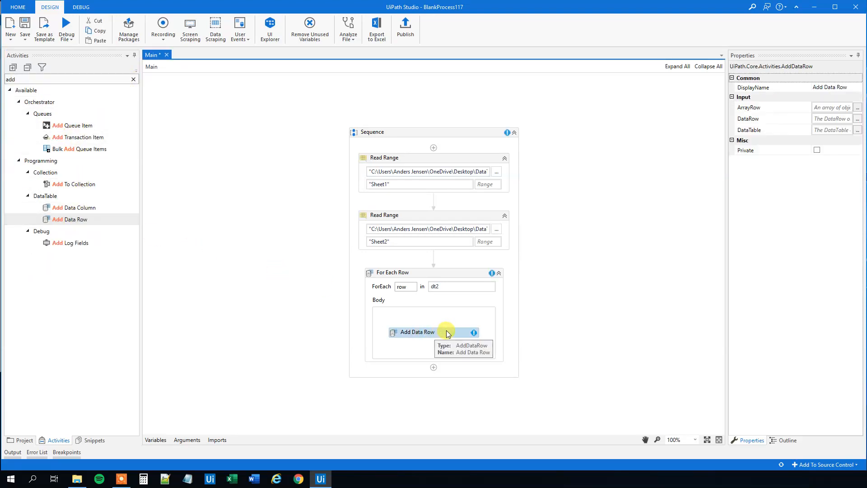
left_click(833, 129)
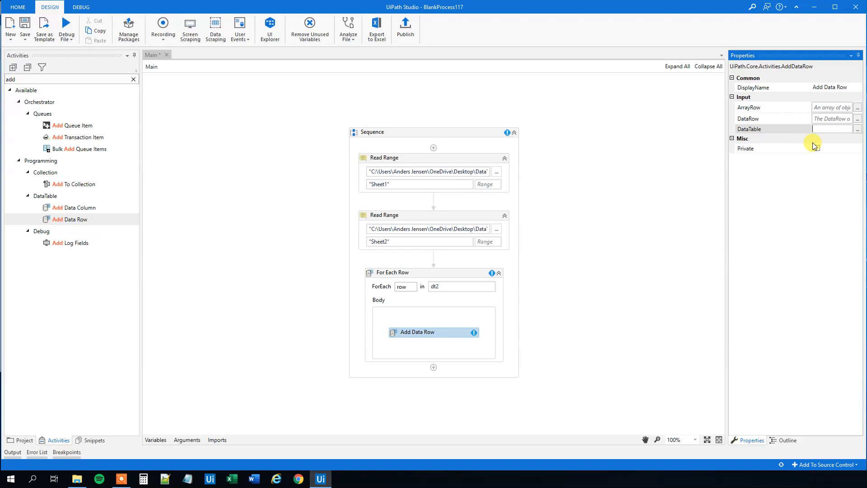
type("dt1")
left_click(833, 107)
type("row.Item")
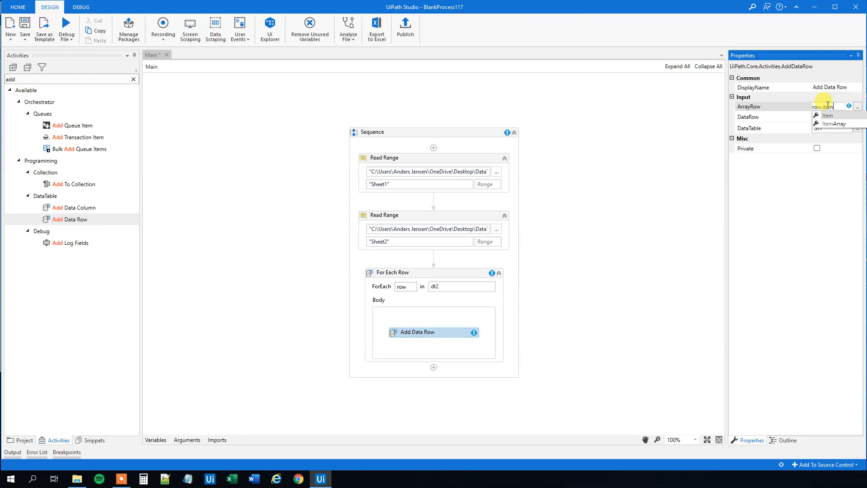
left_click(834, 124)
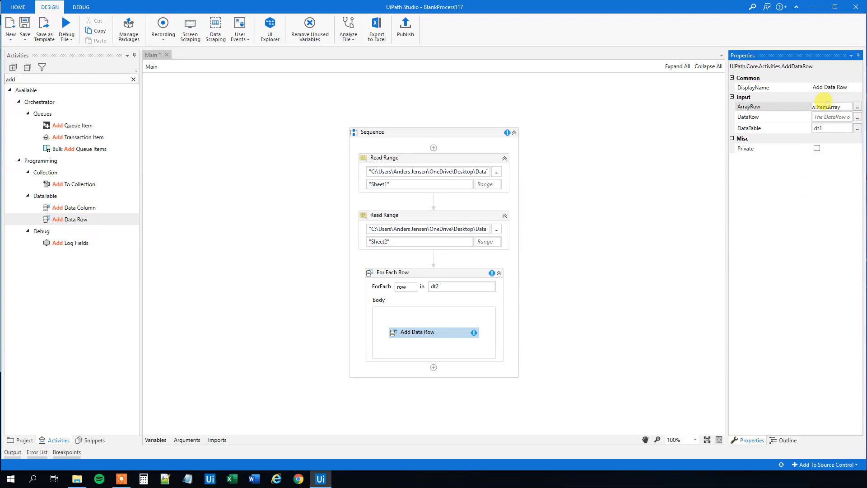
left_click(528, 268)
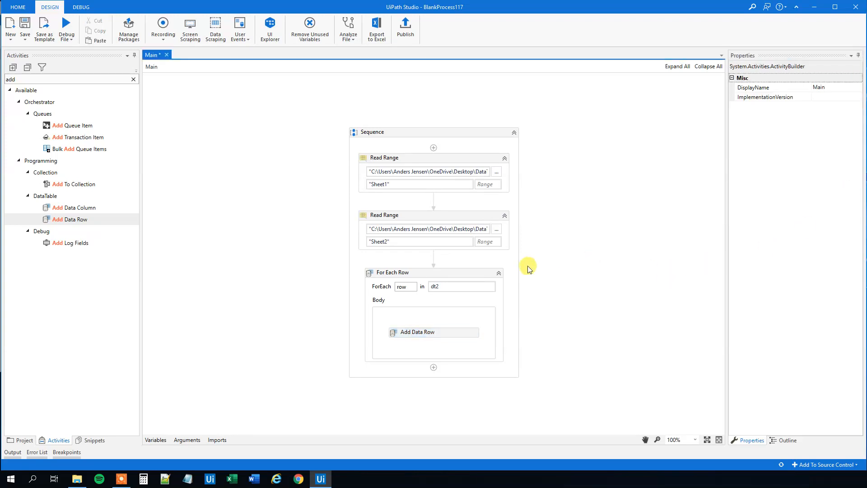
left_click(391, 272)
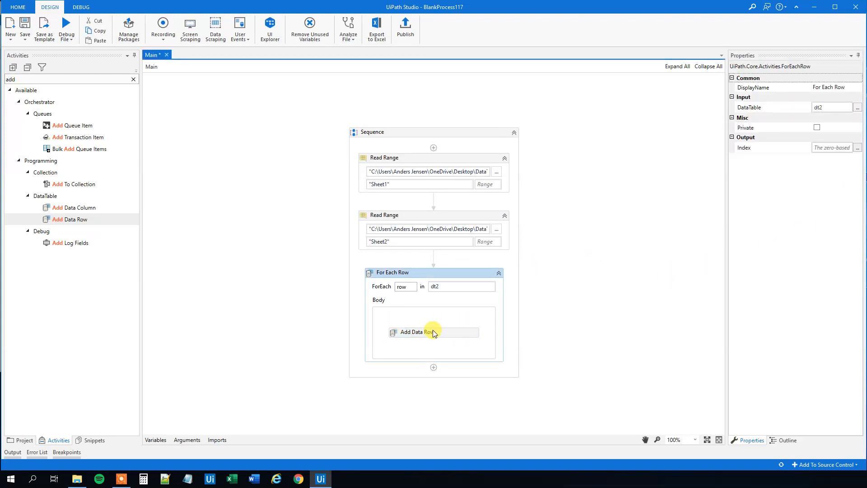
mouse_move(434, 332)
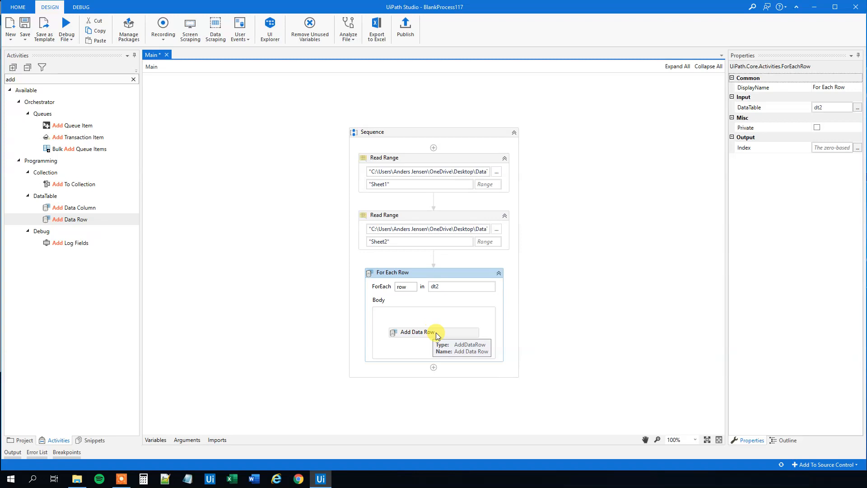
Step: Search 'write' in the Activities panel to add a Write Range after the loop
left_click(133, 80)
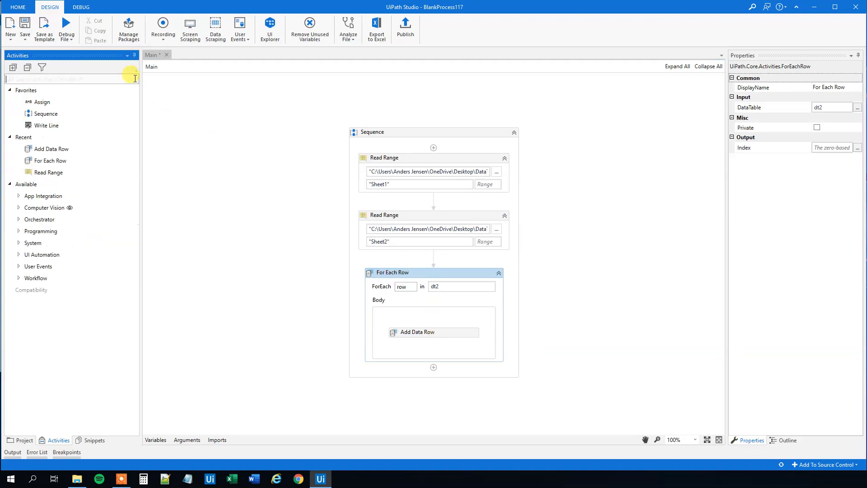
type("w")
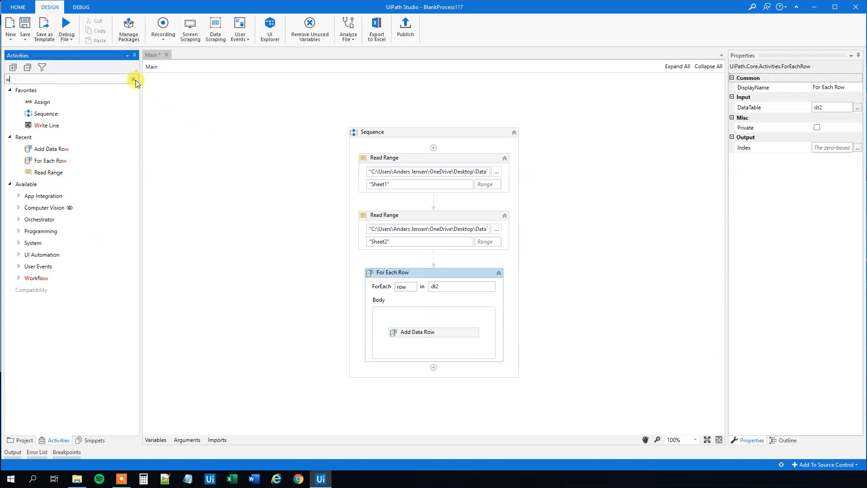
type("rite")
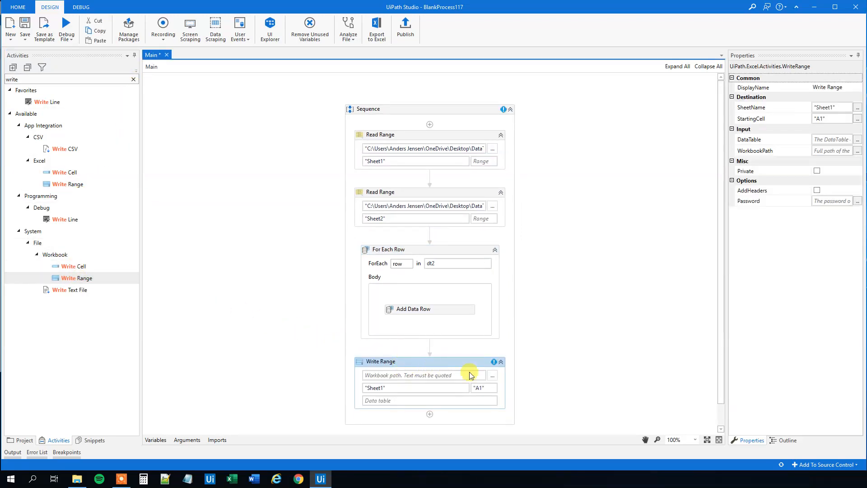
Step: Set the Write Range workbook to New Microsoft Excel Worksheet in DataTableCopyRow
left_click(492, 375)
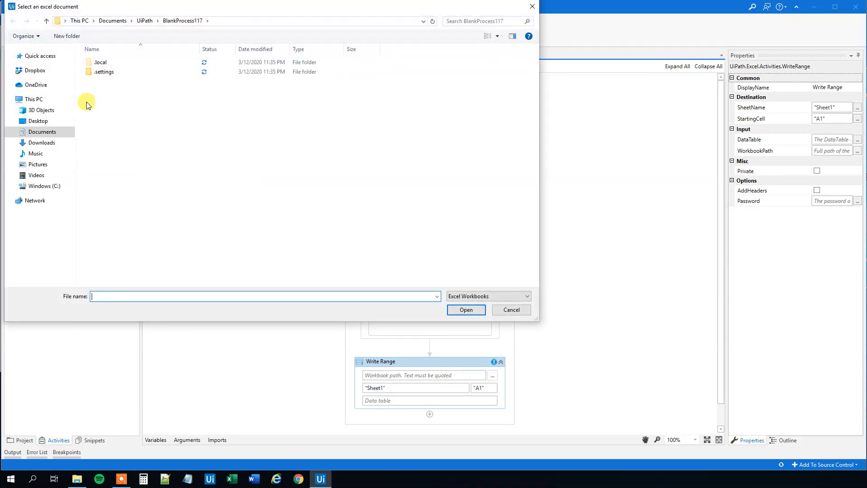
left_click(38, 121)
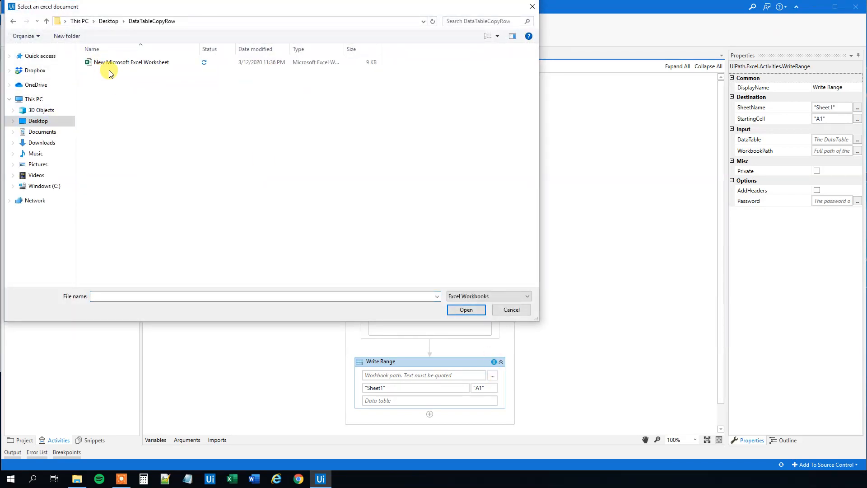
left_click(466, 309)
type("3")
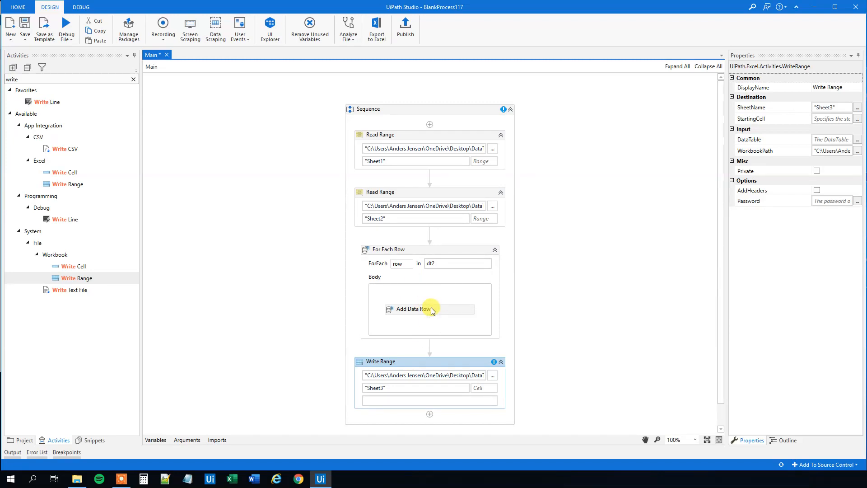
Step: Make the Write Range output dt1 with AddHeaders ticked
type("dt1")
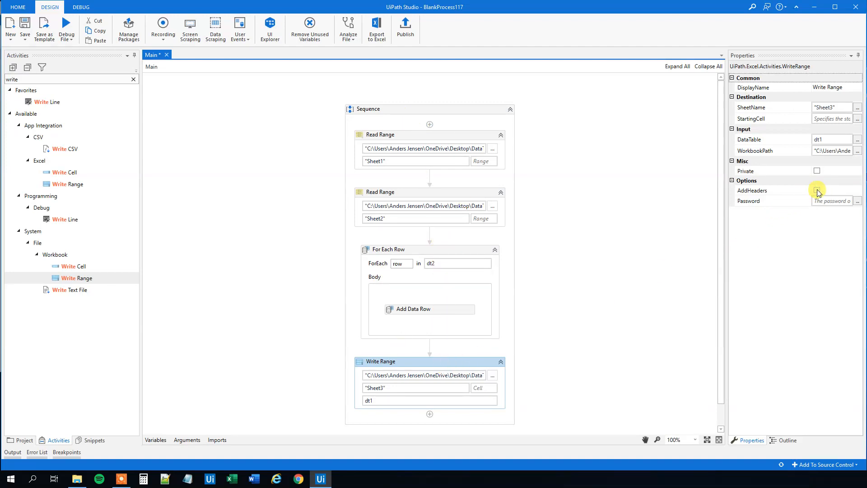
left_click(817, 191)
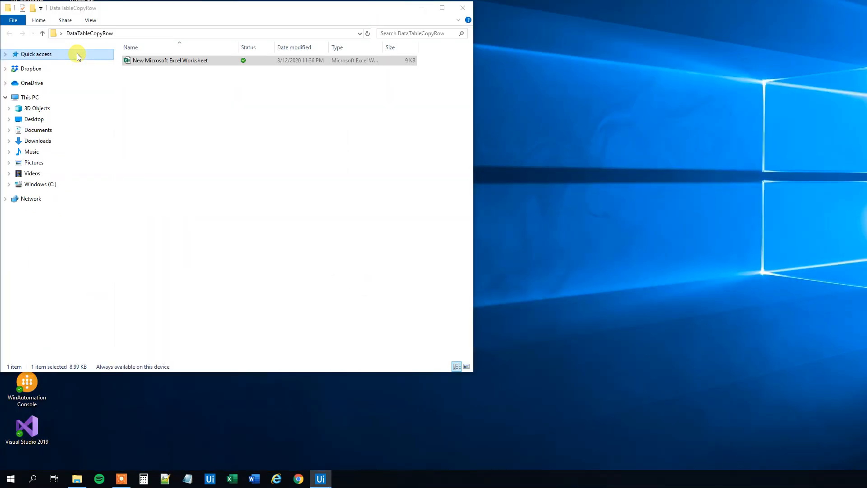
left_click(320, 478)
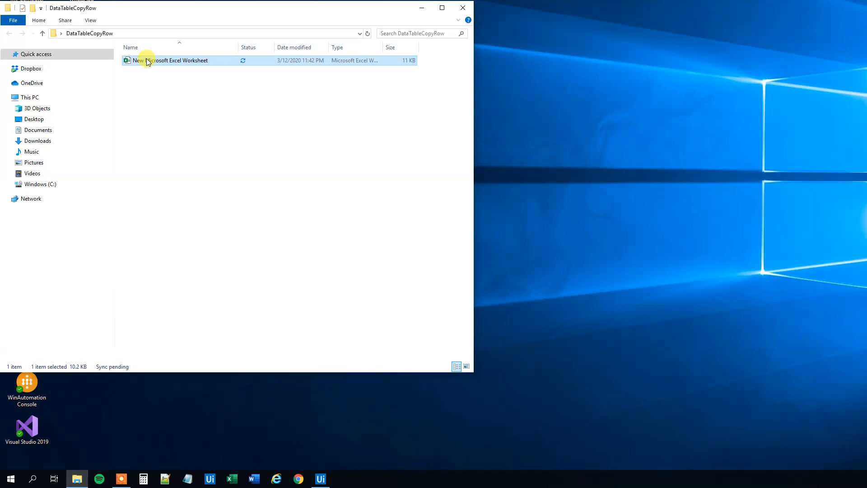
double_click(173, 60)
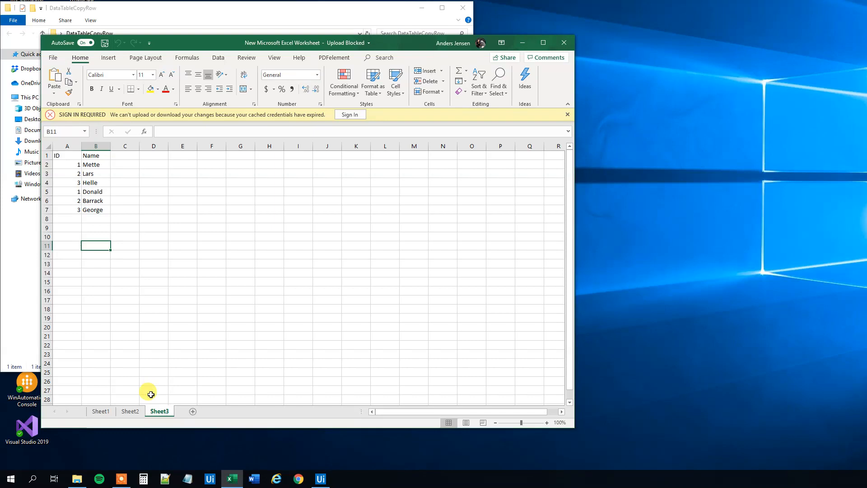
left_click(129, 411)
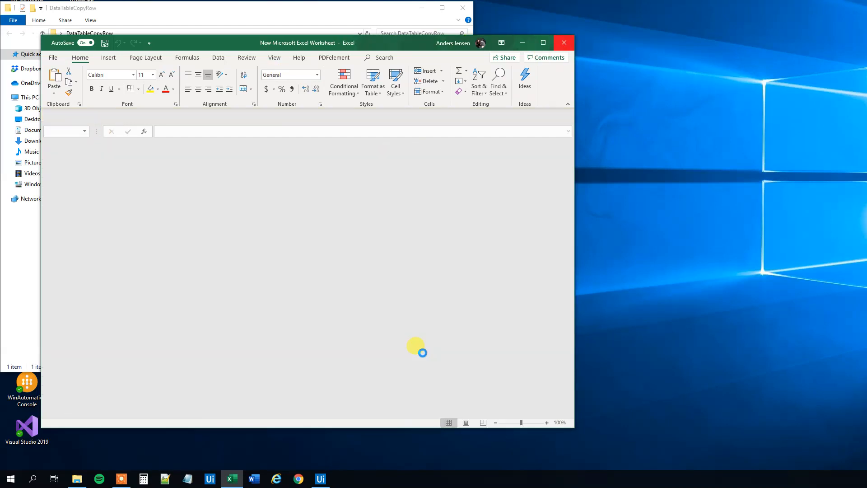
Step: Place an If activity inside the For Each Row body above Add Data Row
left_click(319, 479)
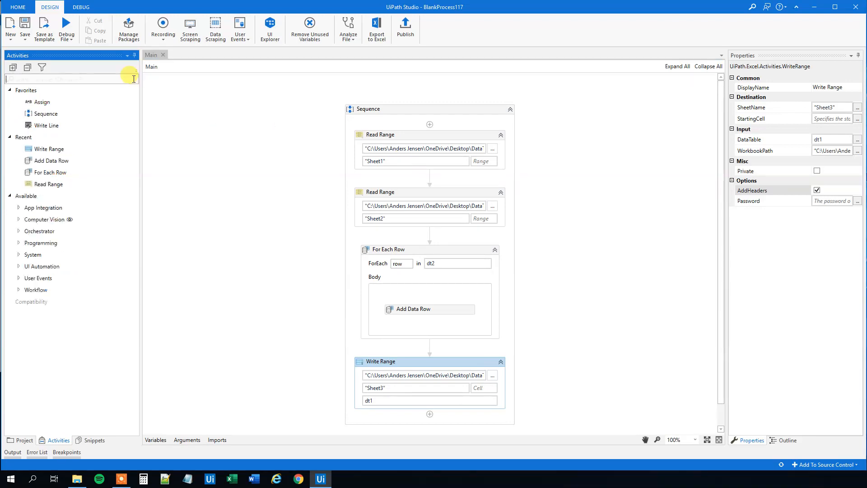
type("if")
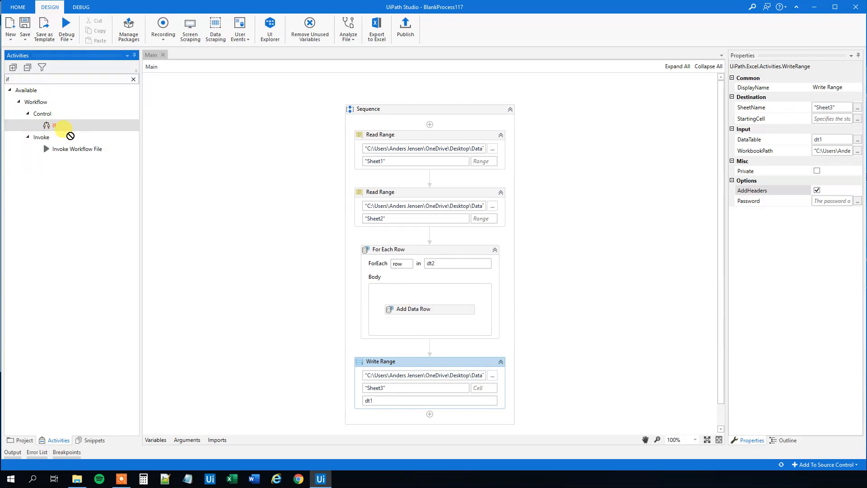
left_click_drag(54, 125, 429, 298)
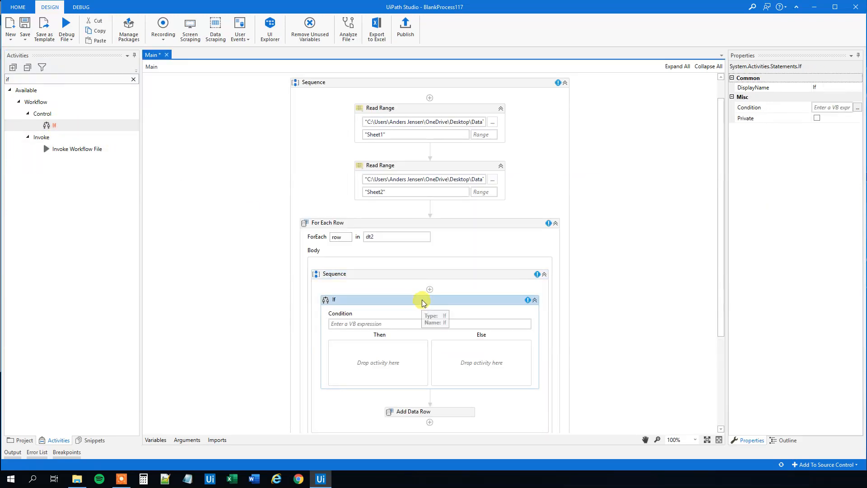
scroll("down", 3)
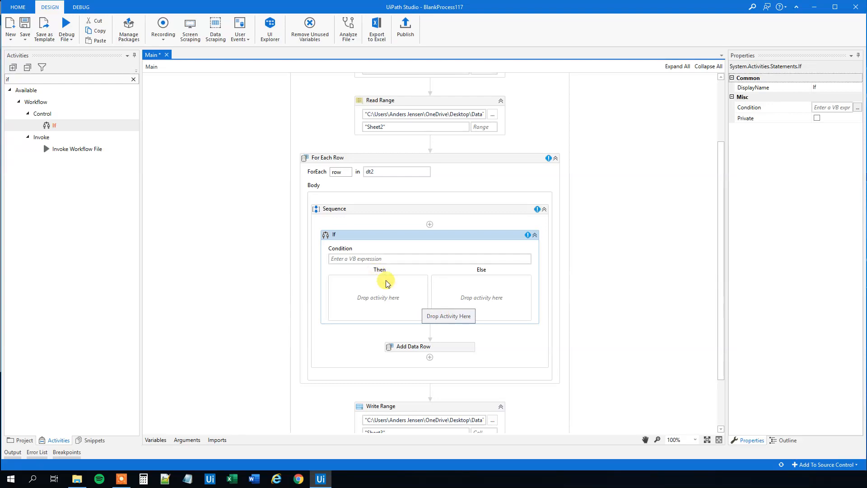
Step: Set the If condition to row.Item("Name").ToString = "Donald"
left_click(428, 257)
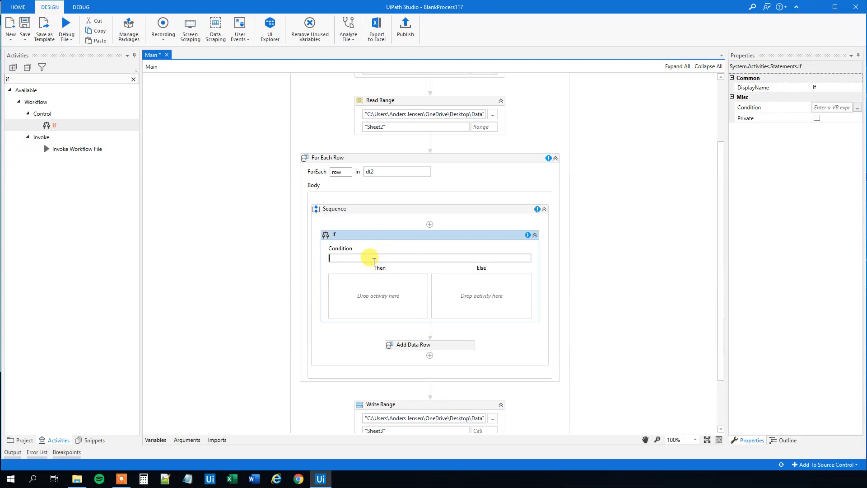
type("row")
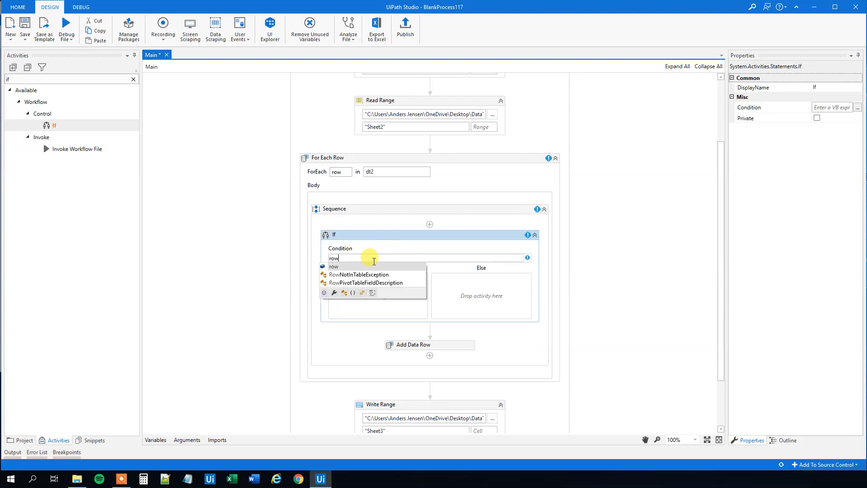
type(".Item(\"")
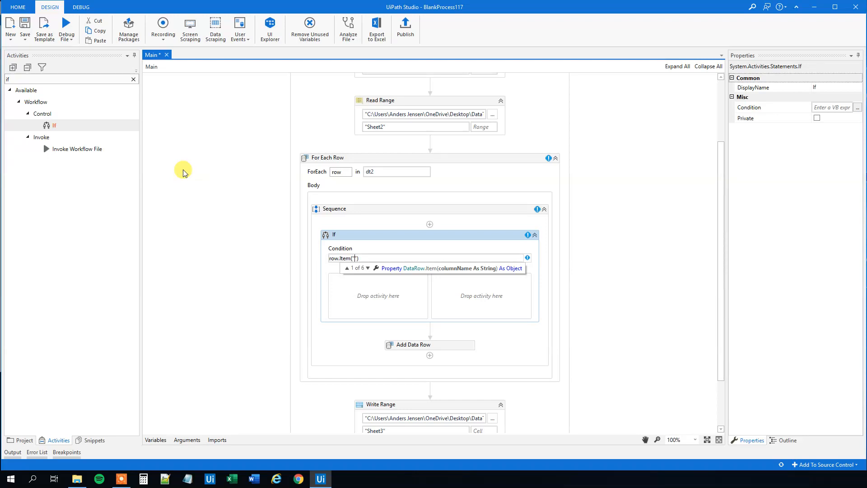
type("Name")
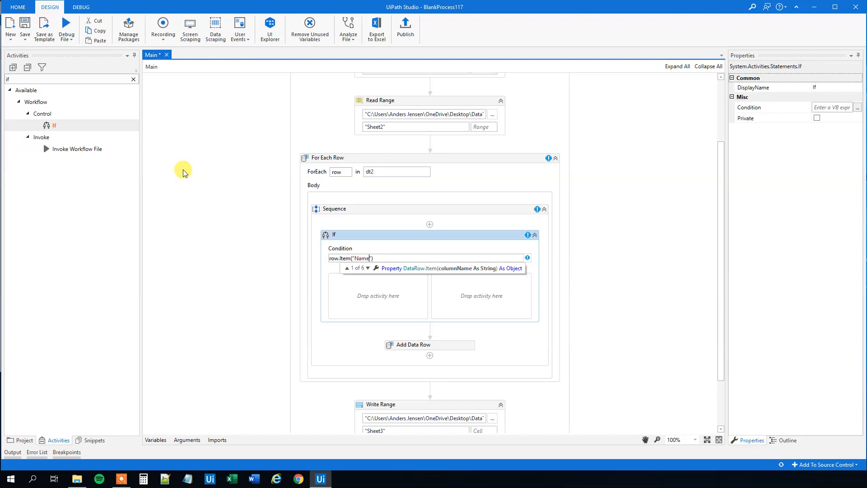
type(".ToString = \"Donald")
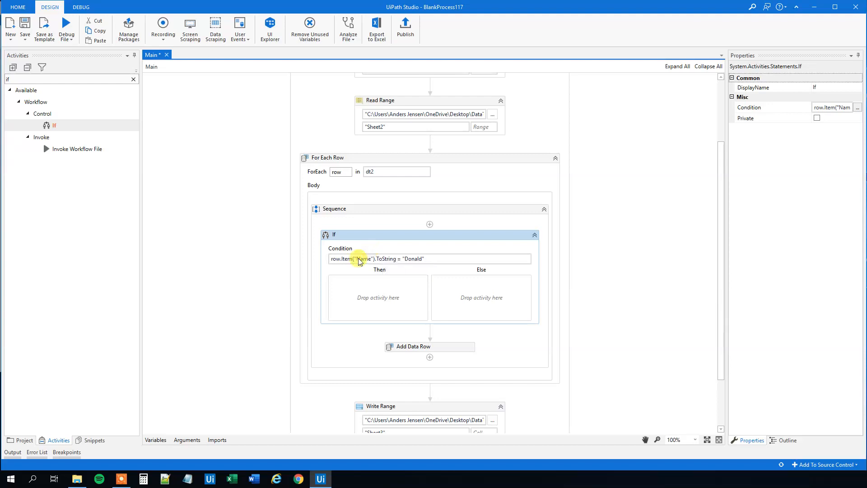
mouse_move(359, 260)
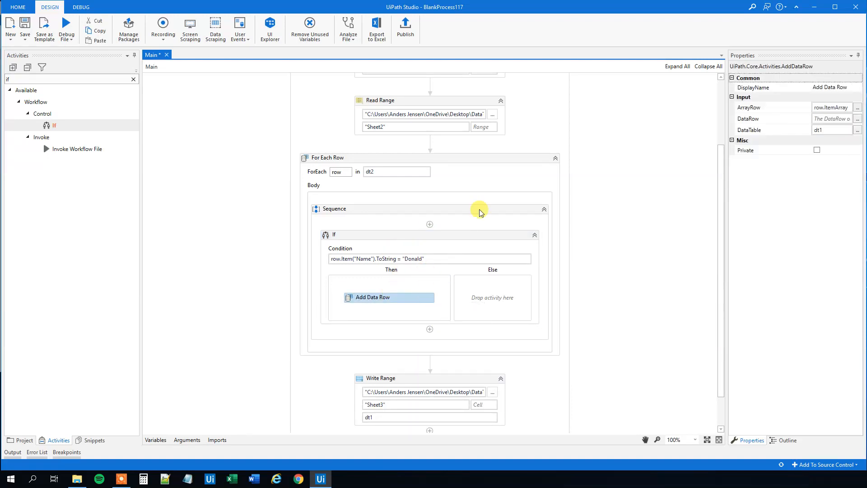
mouse_move(374, 369)
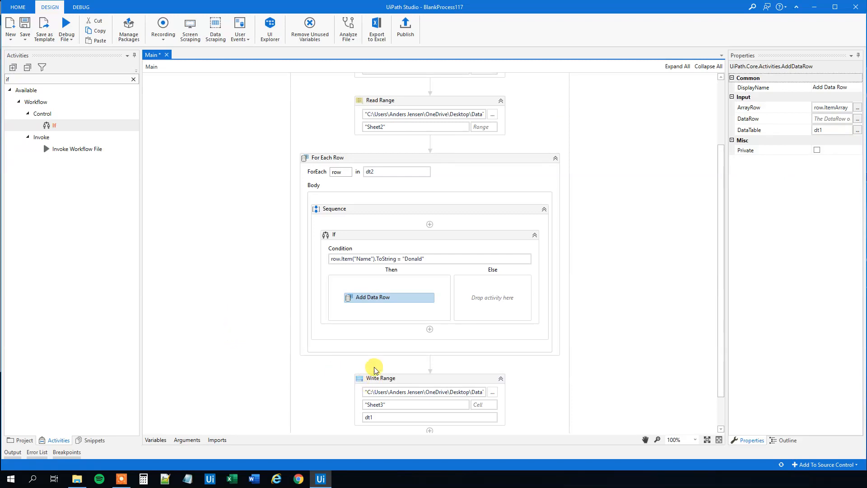
Step: Change the Write Range output sheet name to 'Sheet4'
left_click(380, 363)
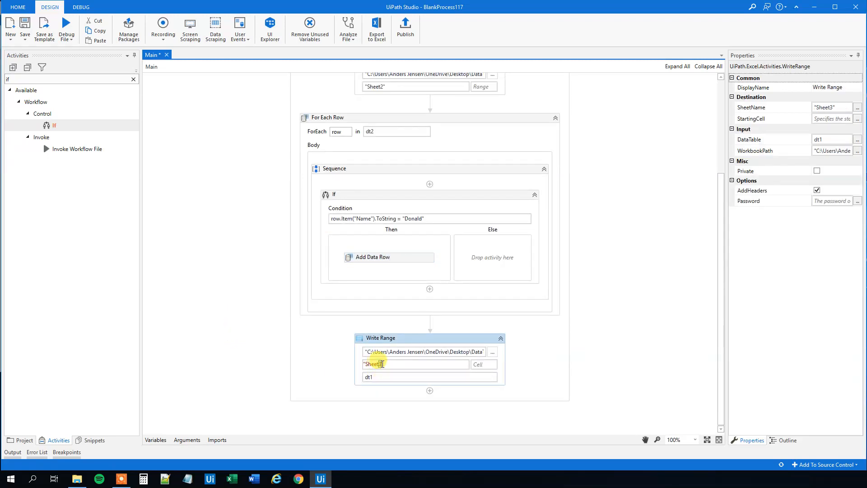
type("Sheet4")
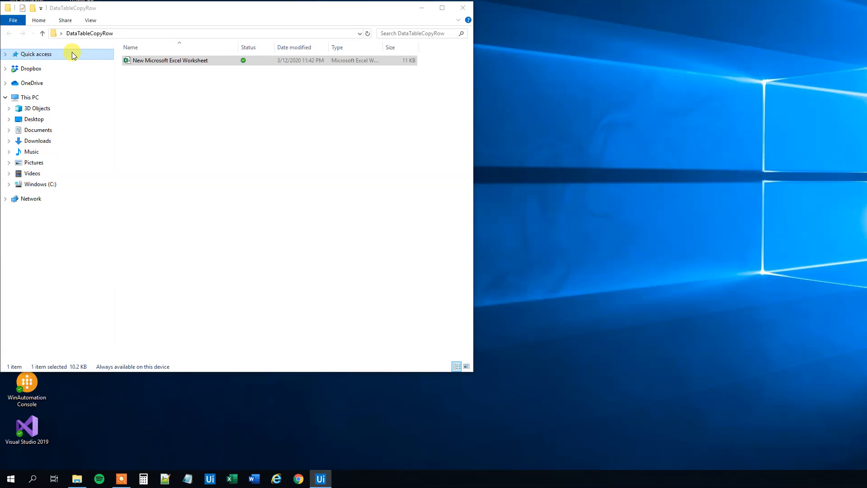
Step: Open the workbook in Excel and view Sheet4 showing Donald as the only copied row
left_click(319, 478)
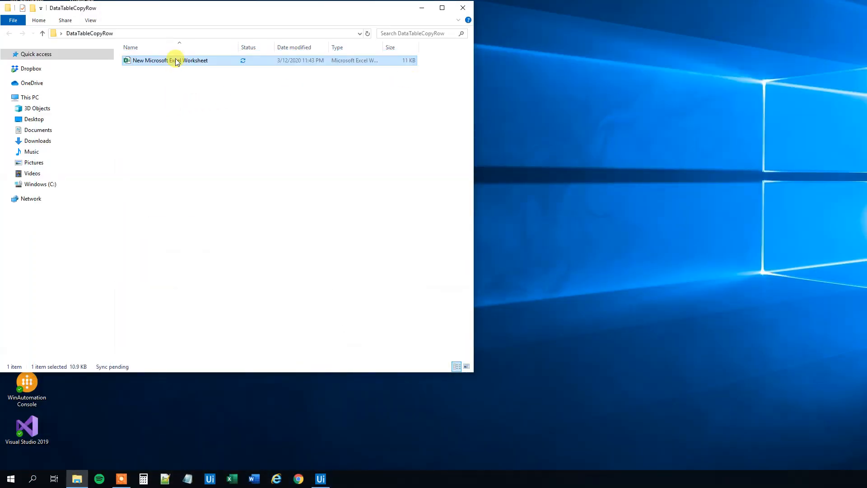
double_click(170, 61)
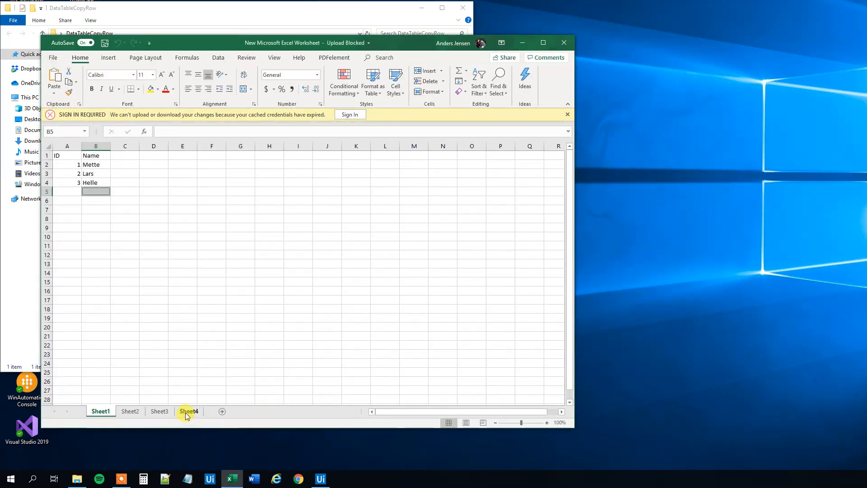
type("Donald")
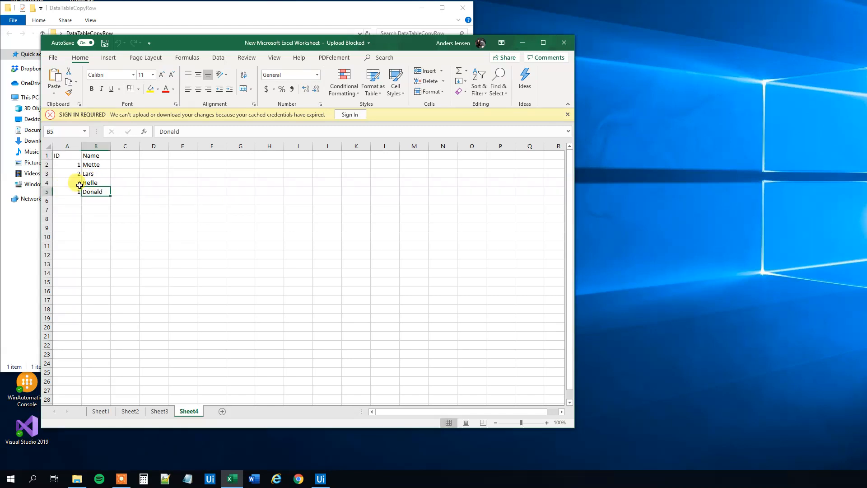